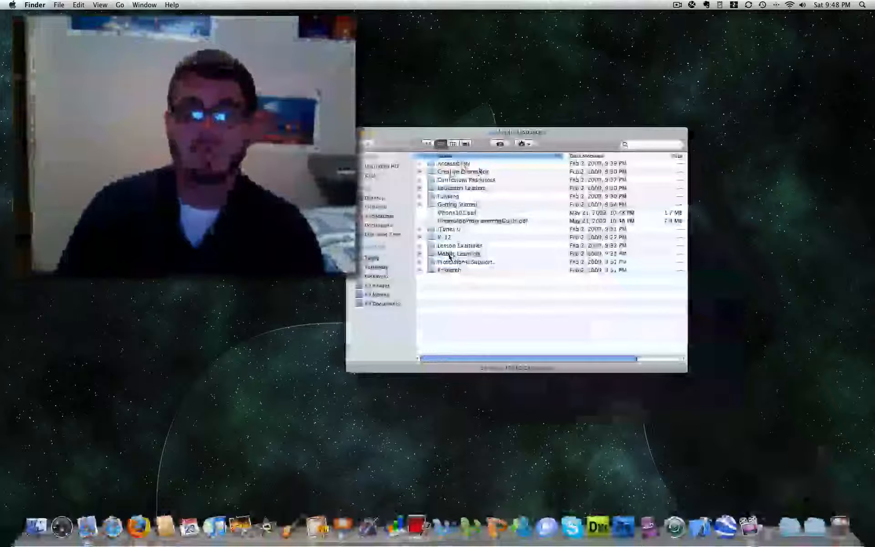
# Step: Open the Mobile Learning folder and its Apple Mobile Learning Solutions PDF in Preview
pyautogui.click(458, 253)
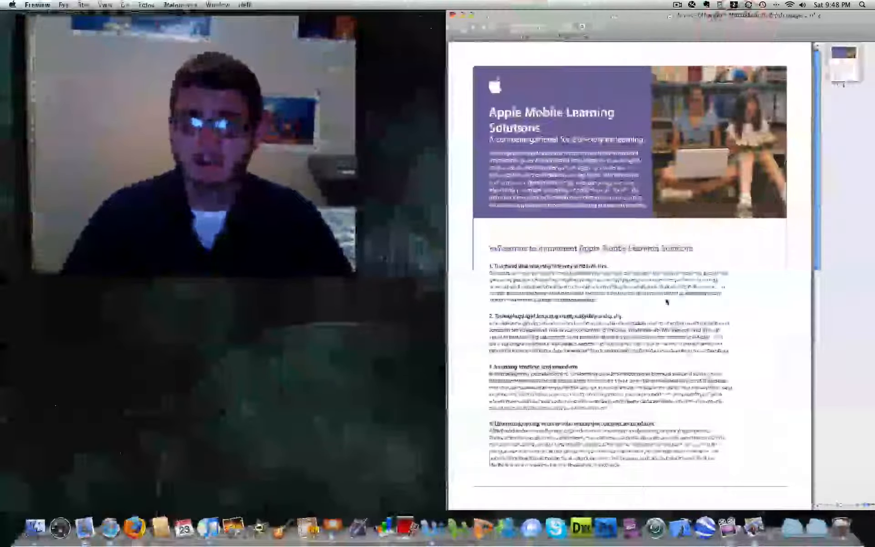
# Step: Scroll down through the pages of the Apple Mobile Learning Solutions PDF
pyautogui.scroll(-3)
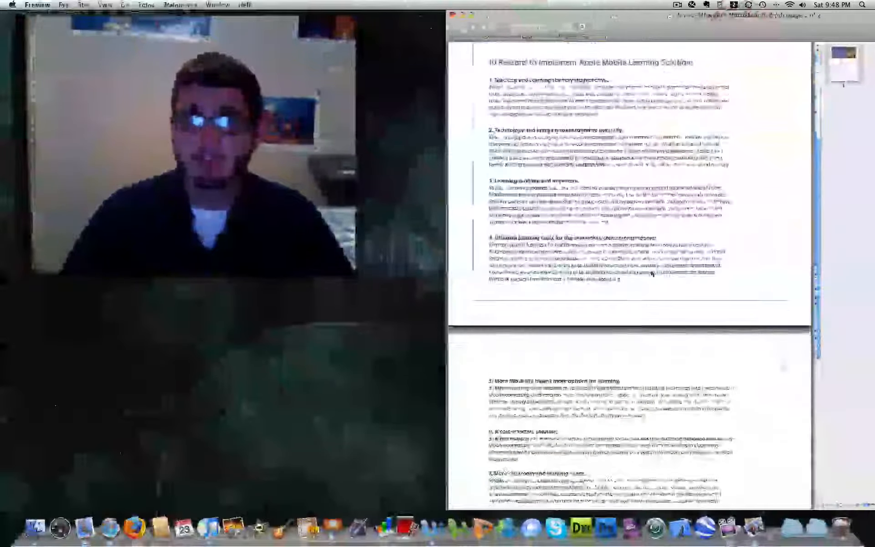
pyautogui.scroll(-3)
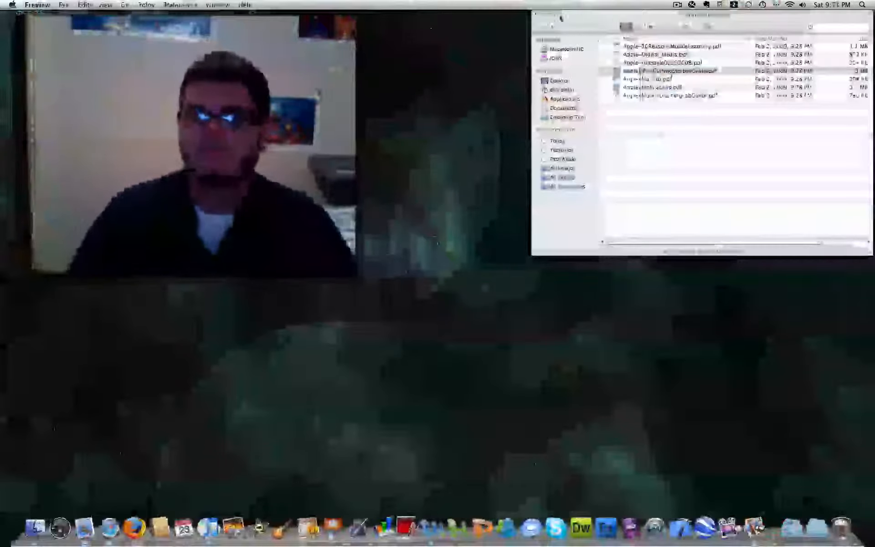
# Step: Go back to the resources folder and navigate to the Developer Applications folder
pyautogui.click(670, 72)
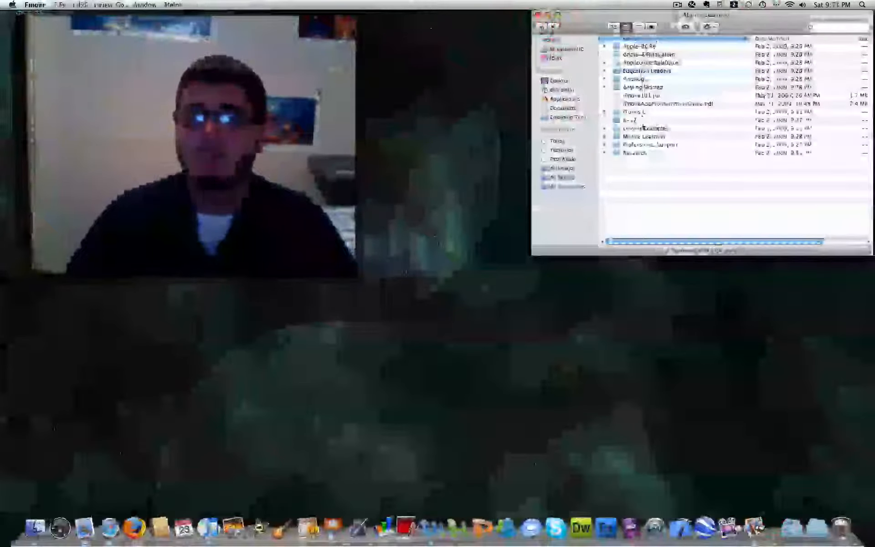
pyautogui.click(637, 112)
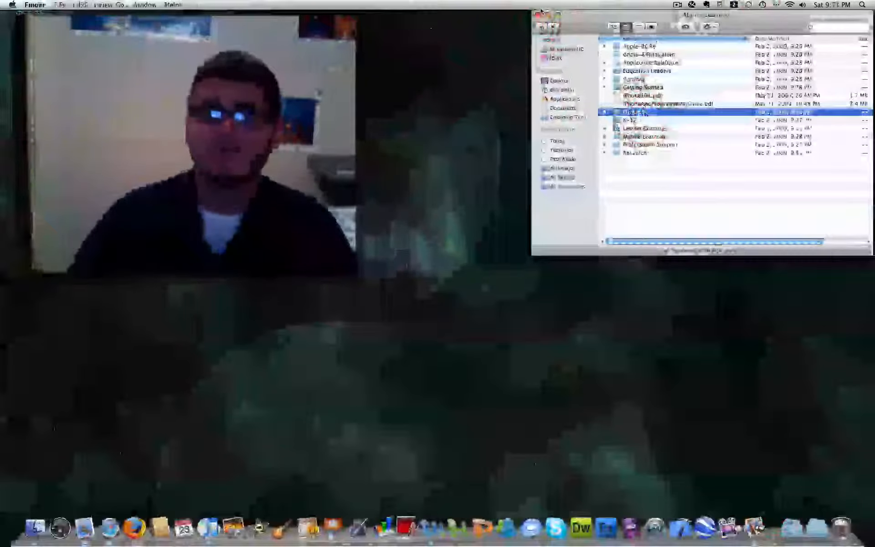
pyautogui.click(541, 16)
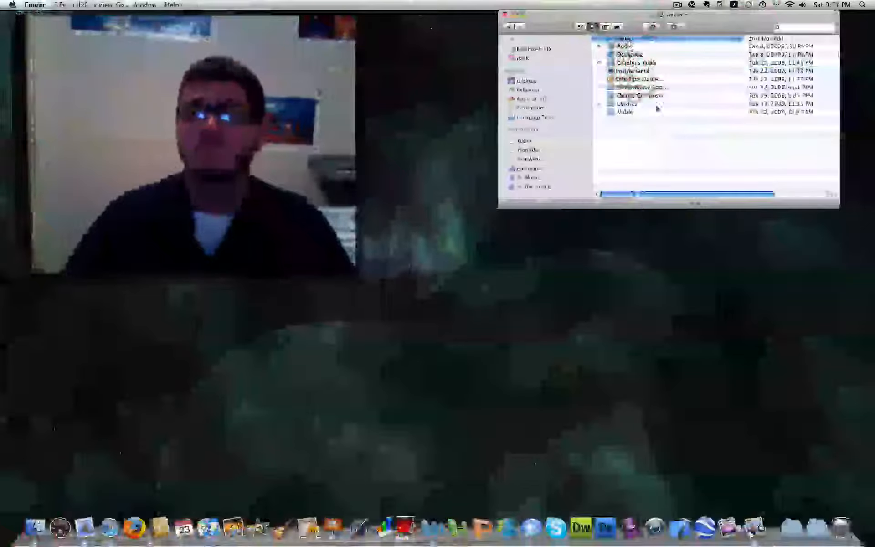
# Step: Select Xcode in the Developer Applications folder and launch Xcode 3.1
pyautogui.click(628, 112)
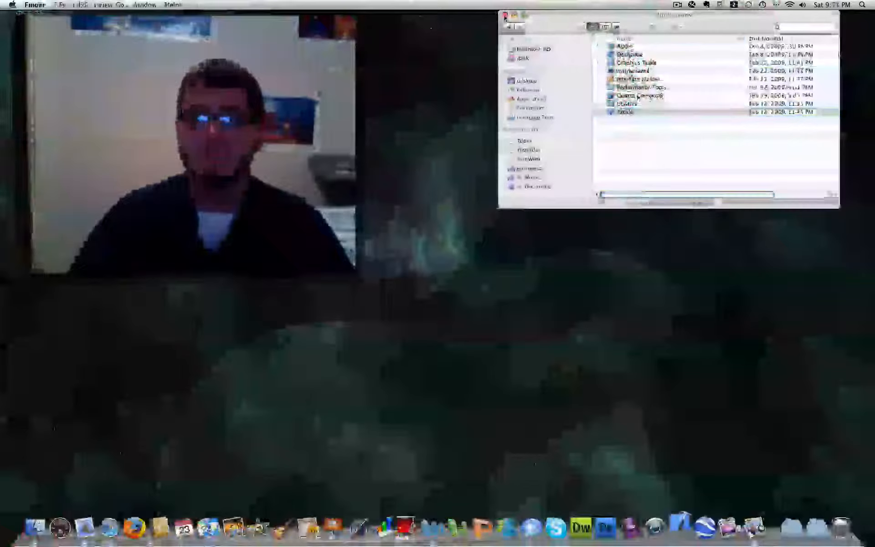
pyautogui.click(511, 13)
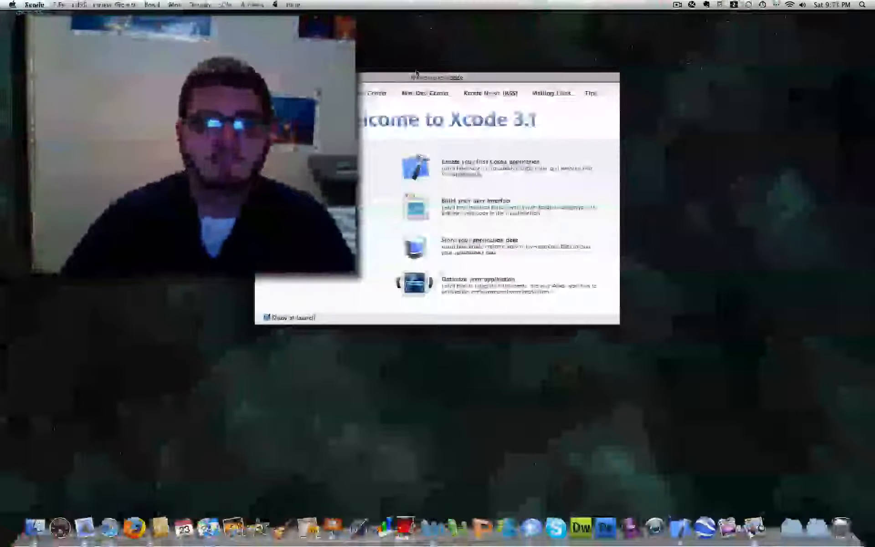
pyautogui.moveTo(435, 77); pyautogui.dragTo(663, 92)
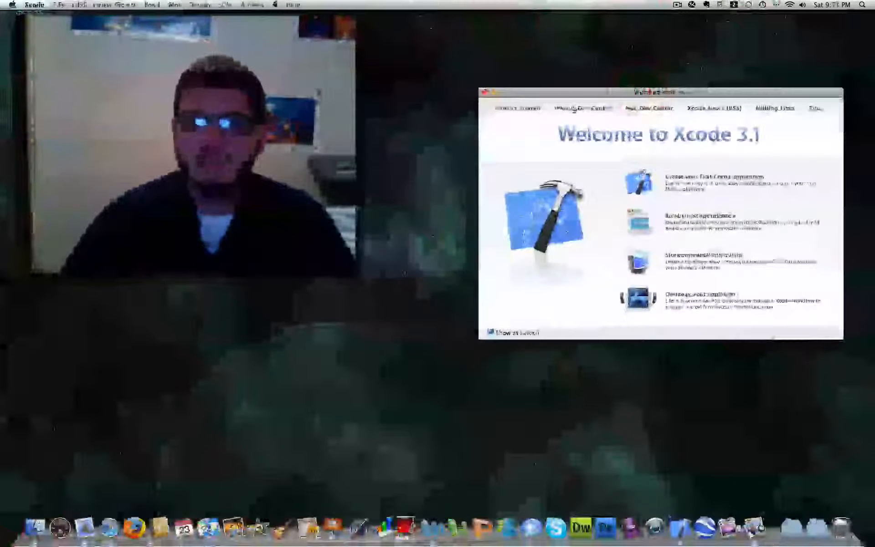
pyautogui.click(649, 108)
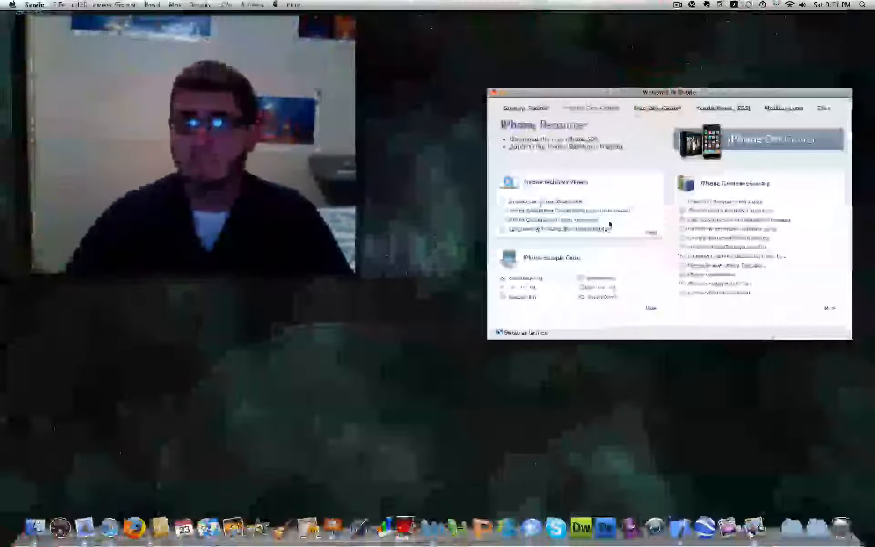
pyautogui.moveTo(637, 141)
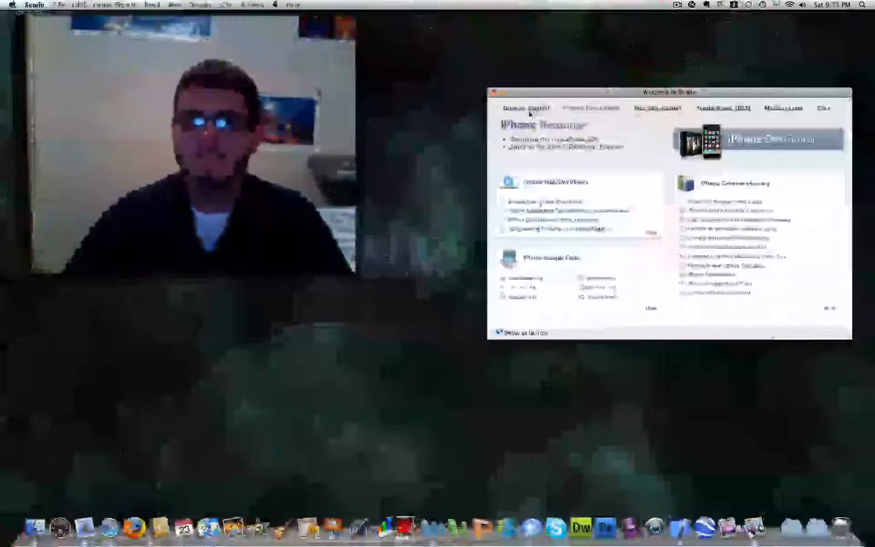
pyautogui.click(520, 108)
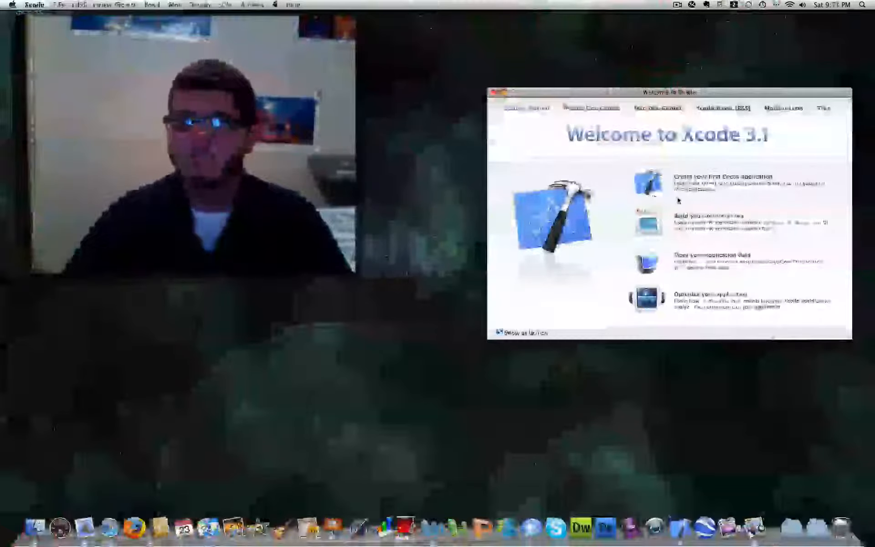
pyautogui.moveTo(628, 169)
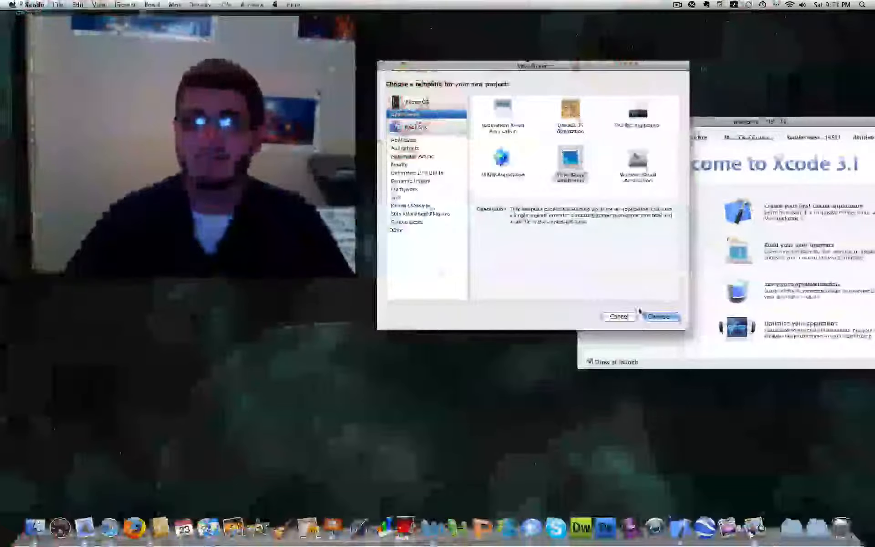
# Step: Create a View-Based Application iPhone project and view its app delegate source file
pyautogui.click(570, 162)
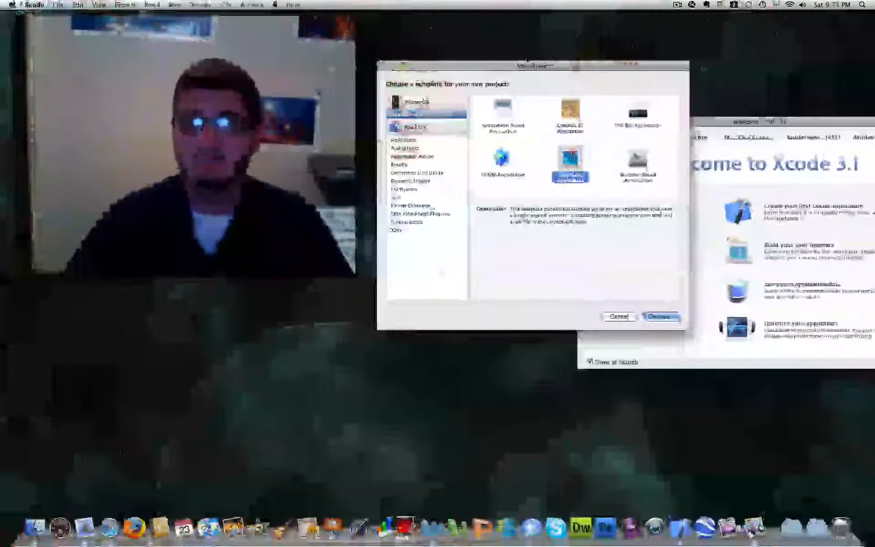
pyautogui.click(661, 317)
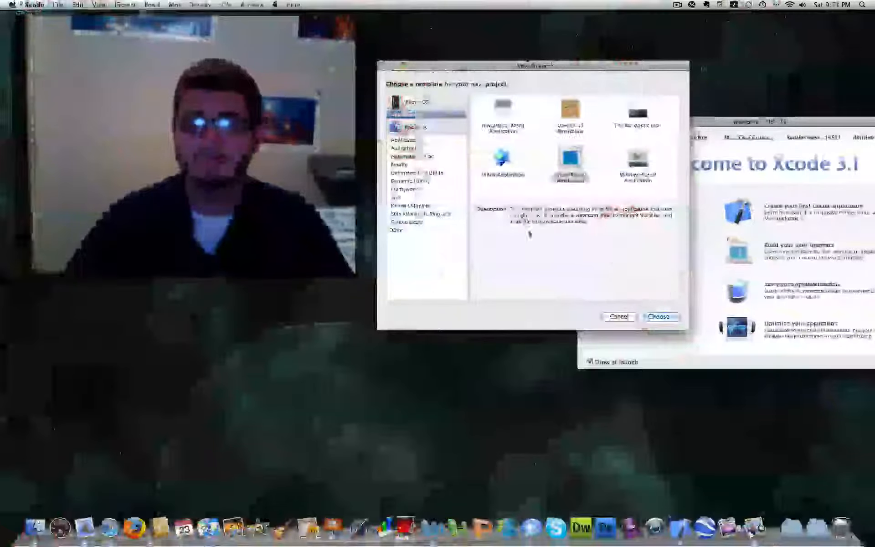
pyautogui.click(660, 317)
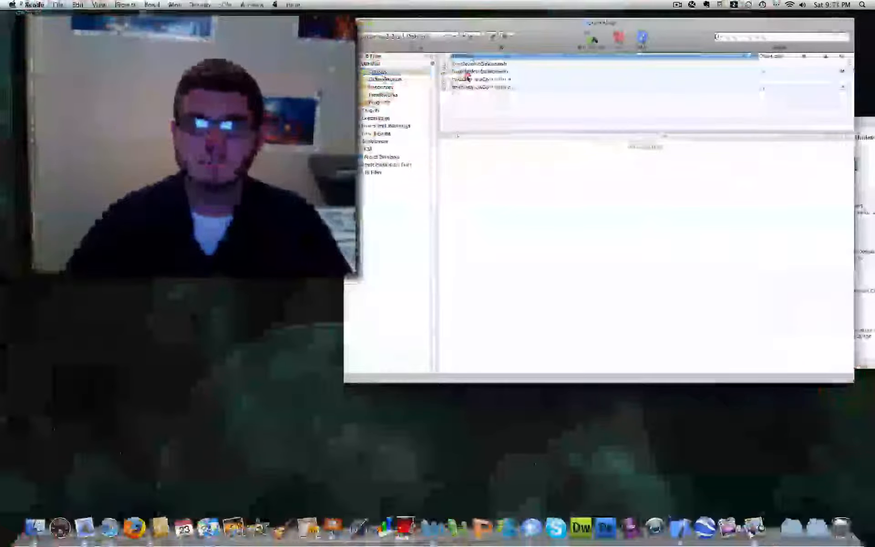
pyautogui.click(480, 72)
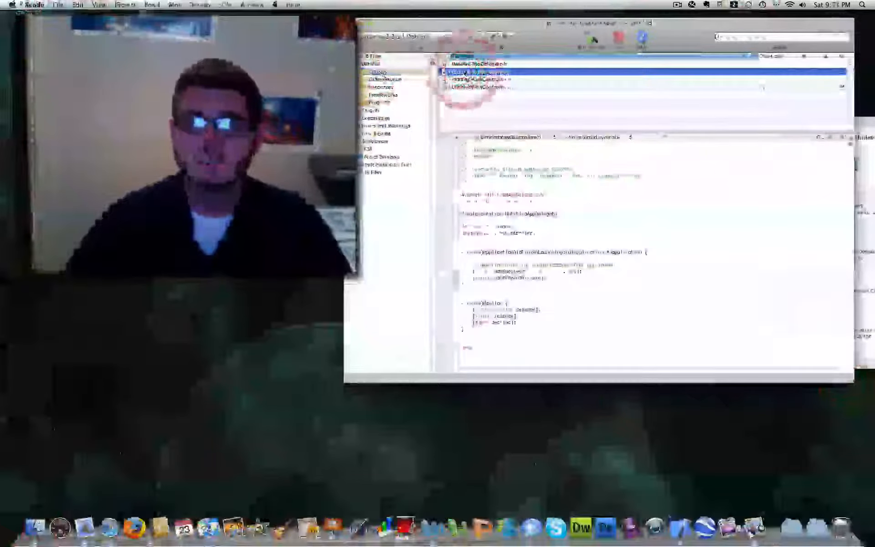